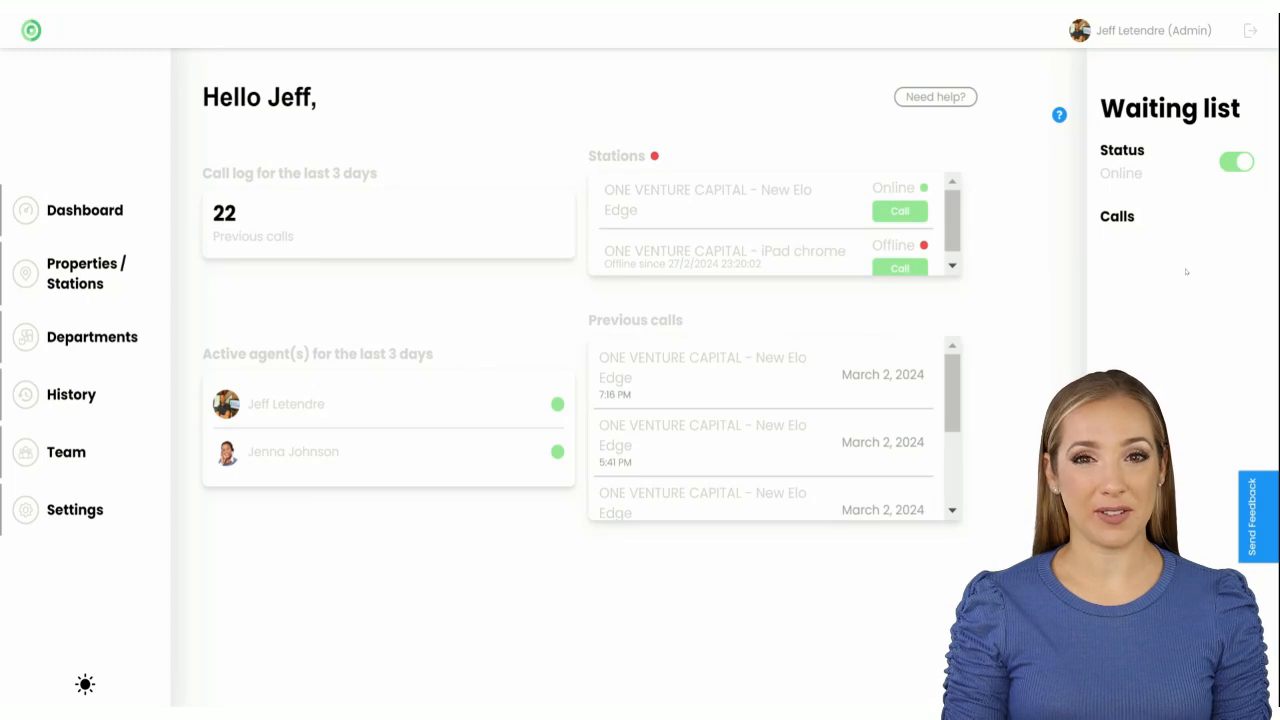
- Switch Jeff's waiting-list status from Online to Offline
{"action": "left_click", "coordinate": [1236, 160]}
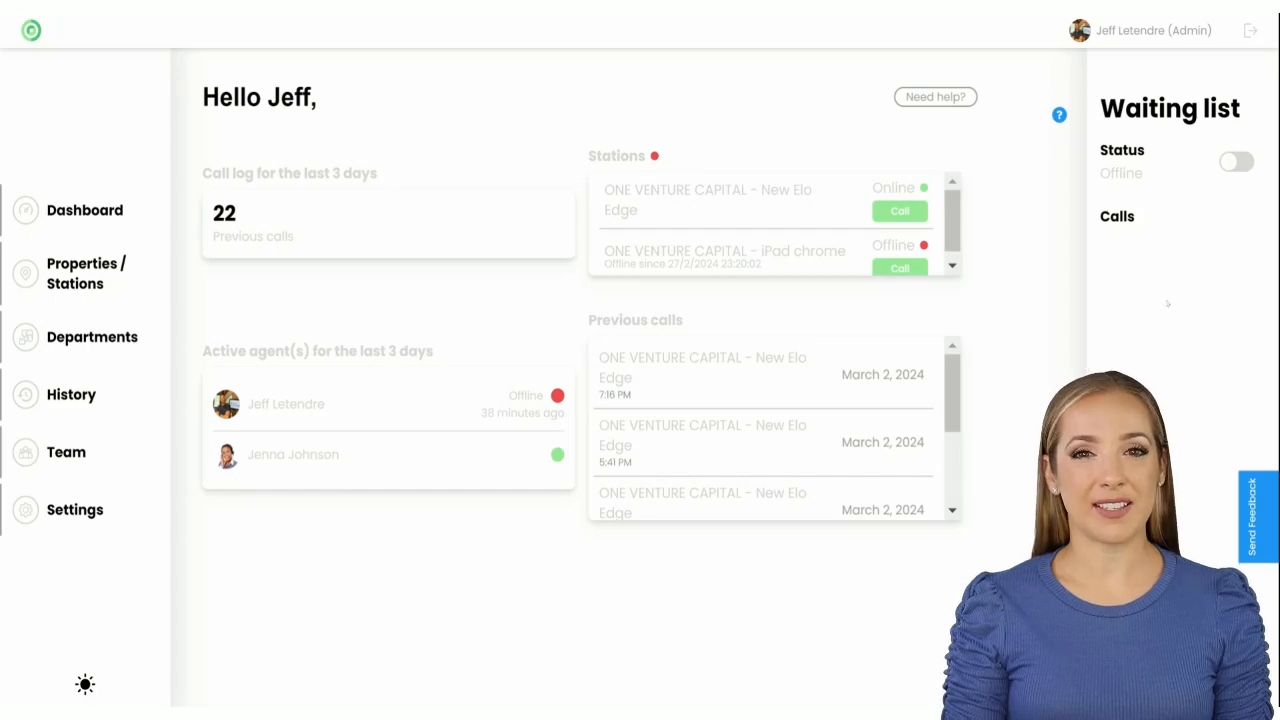
- In Settings, adjust the call-forwarding ringing duration before transfer, then go back to the Dashboard
{"action": "left_click", "coordinate": [74, 510]}
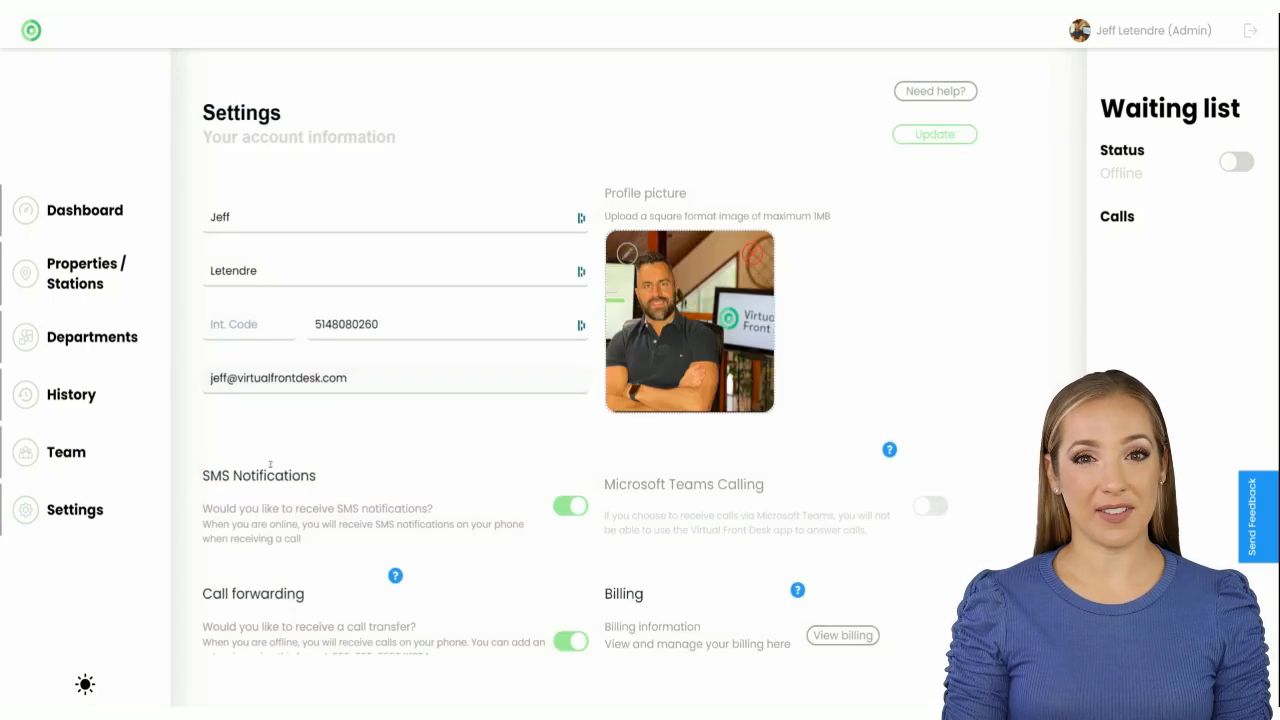
{"action": "scroll", "scroll_direction": "down", "scroll_amount": 3}
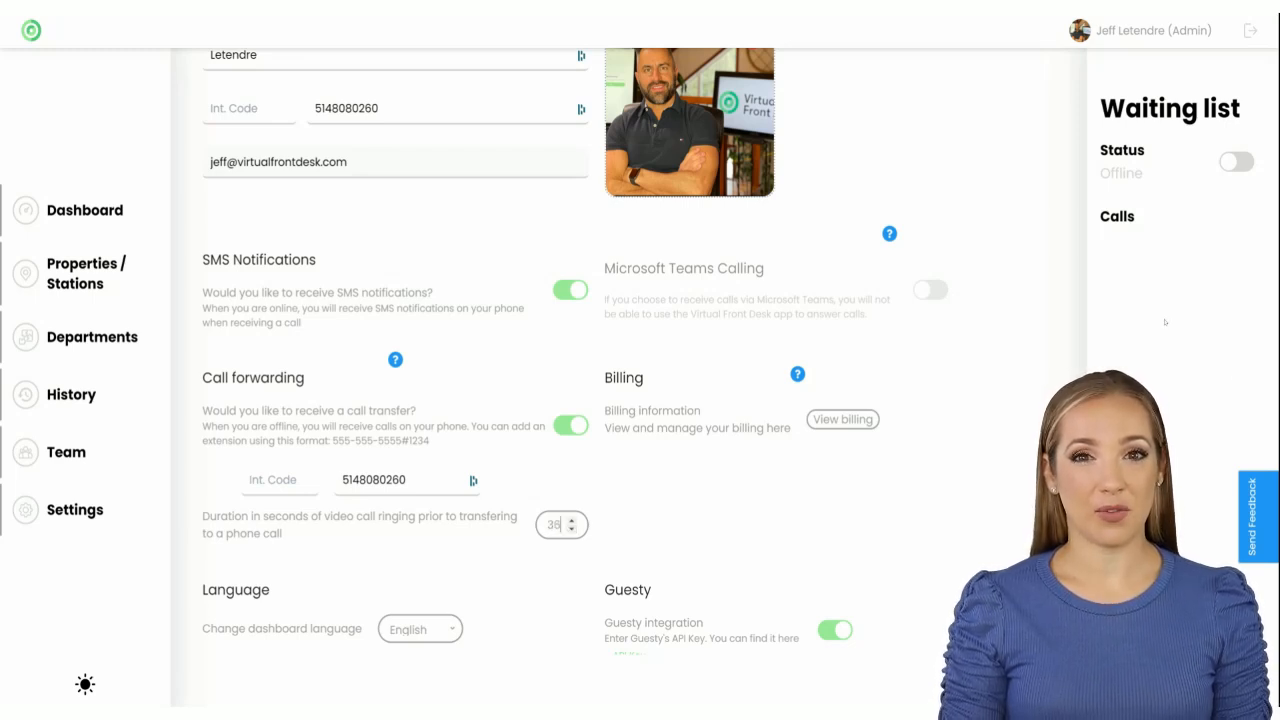
{"action": "left_click", "coordinate": [572, 528]}
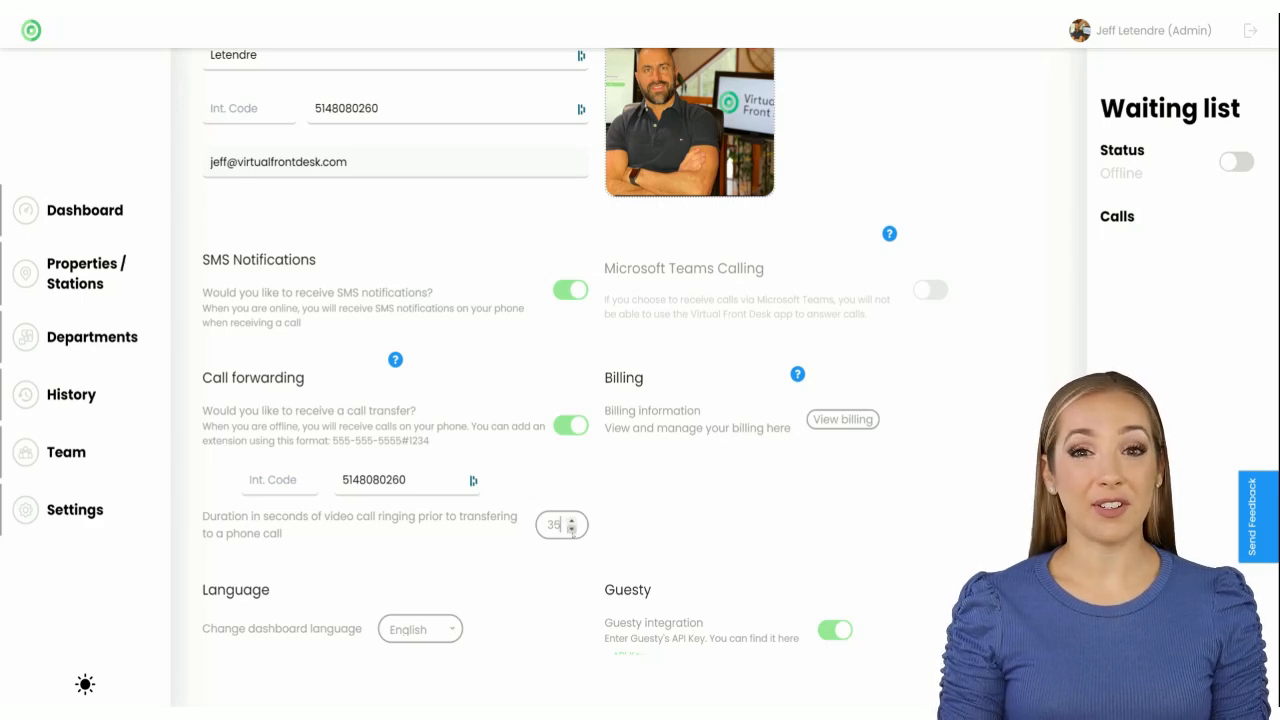
{"action": "left_click", "coordinate": [572, 528]}
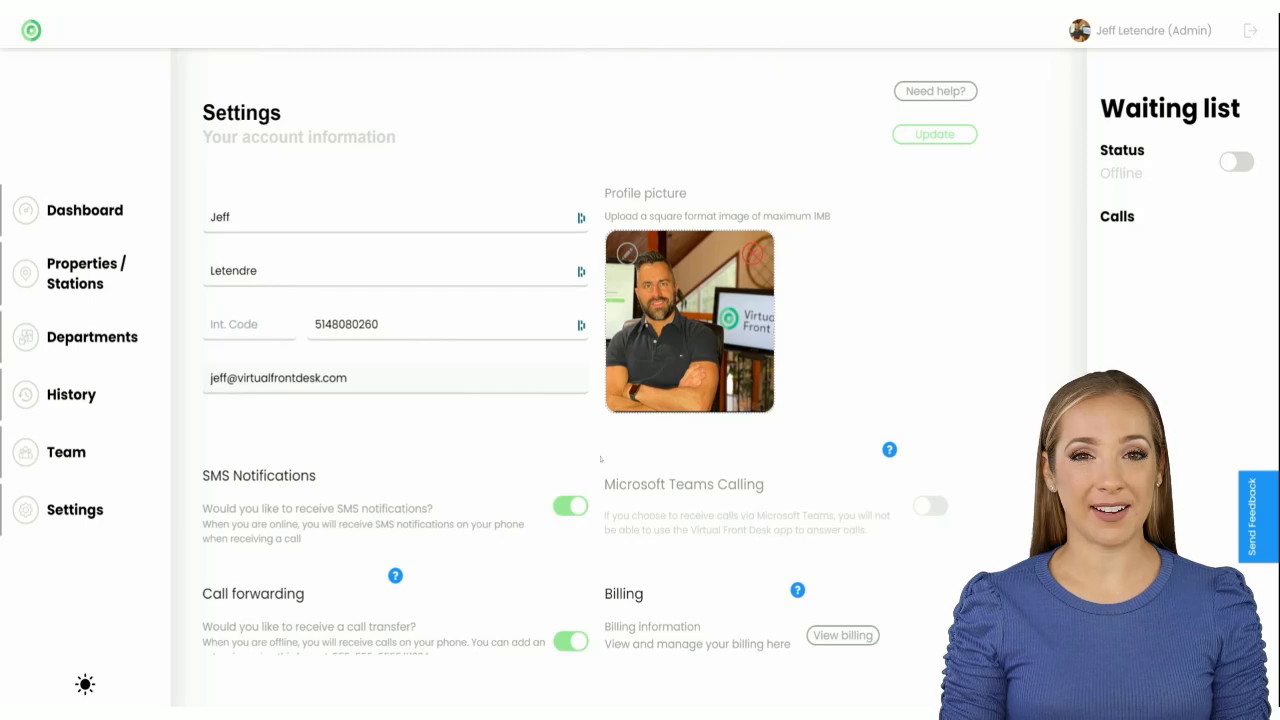
{"action": "left_click", "coordinate": [84, 210]}
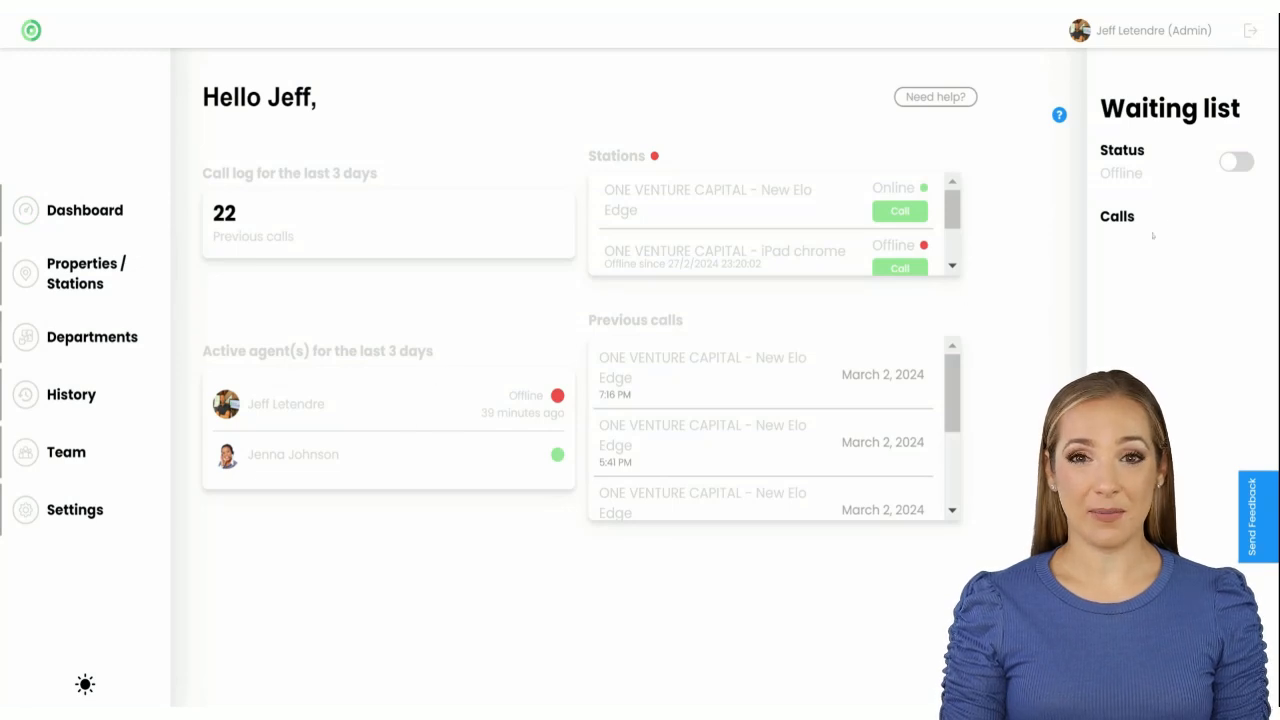
- Switch status back to Online so the New Elo Edge incoming call appears in the waiting list
{"action": "left_click", "coordinate": [1236, 162]}
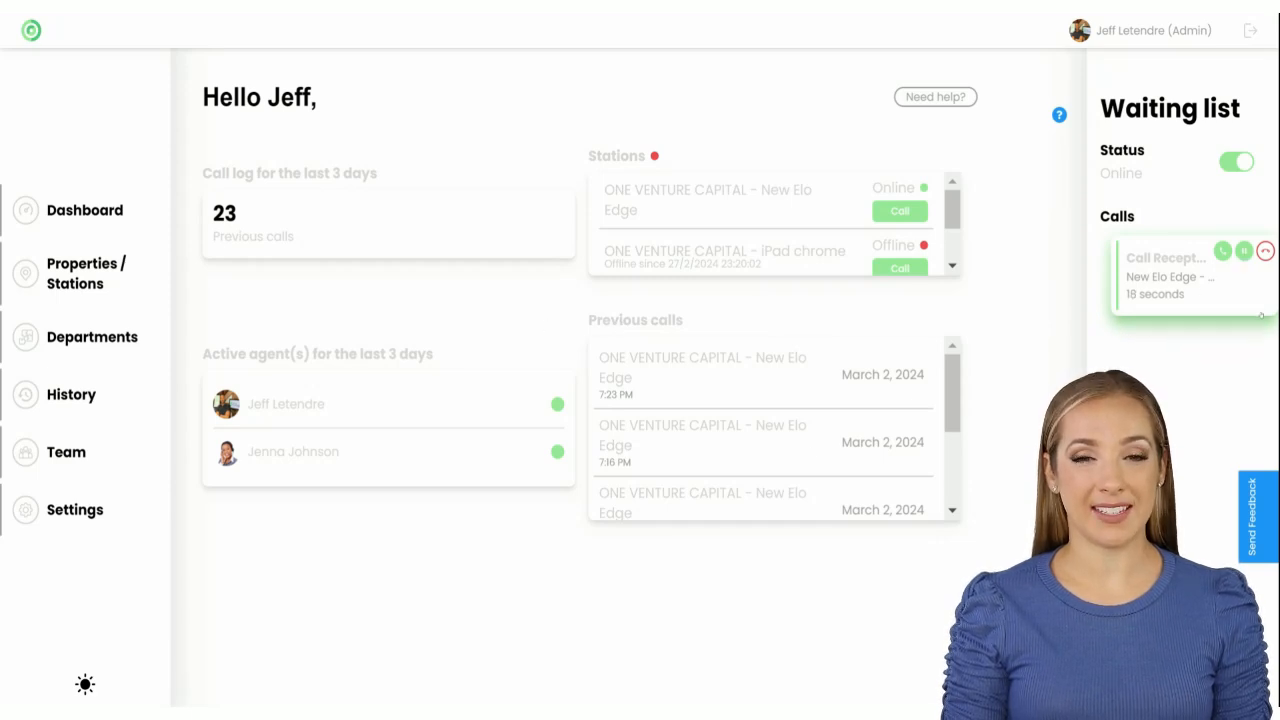
- Handle the waiting call to clear it, then switch the dashboard to dark mode
{"action": "left_click", "coordinate": [1264, 252]}
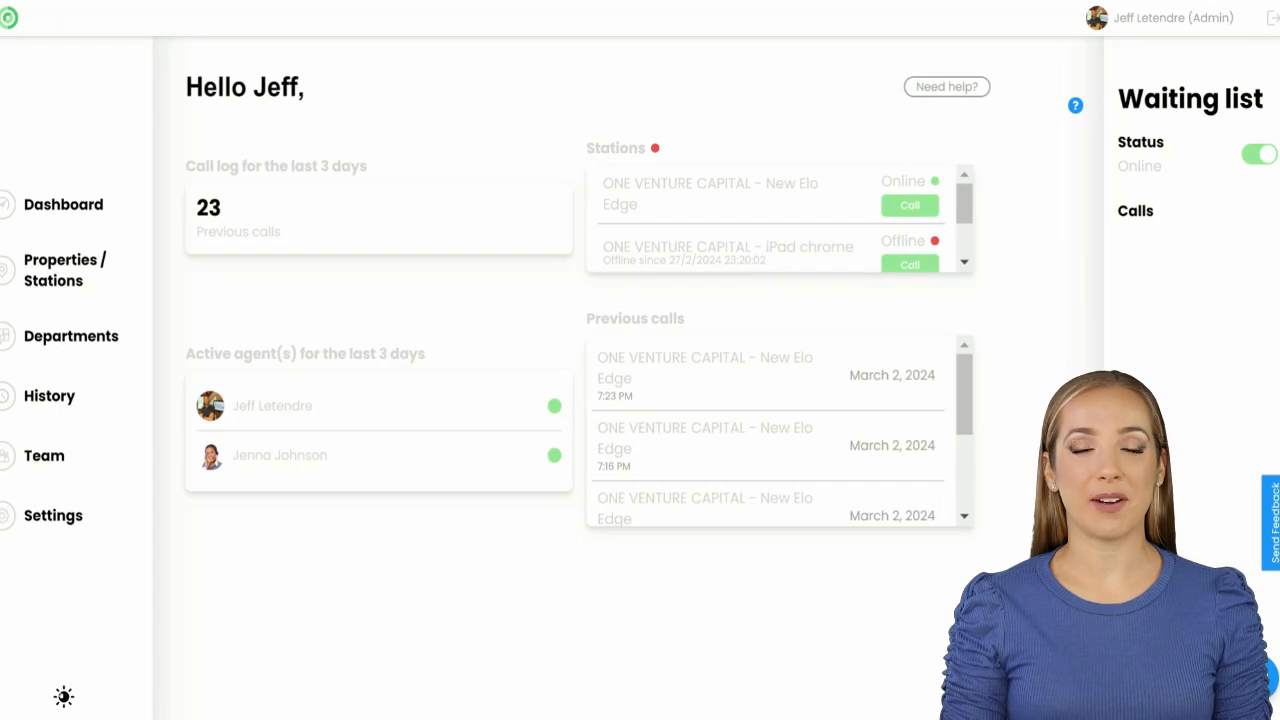
{"action": "left_click", "coordinate": [64, 696]}
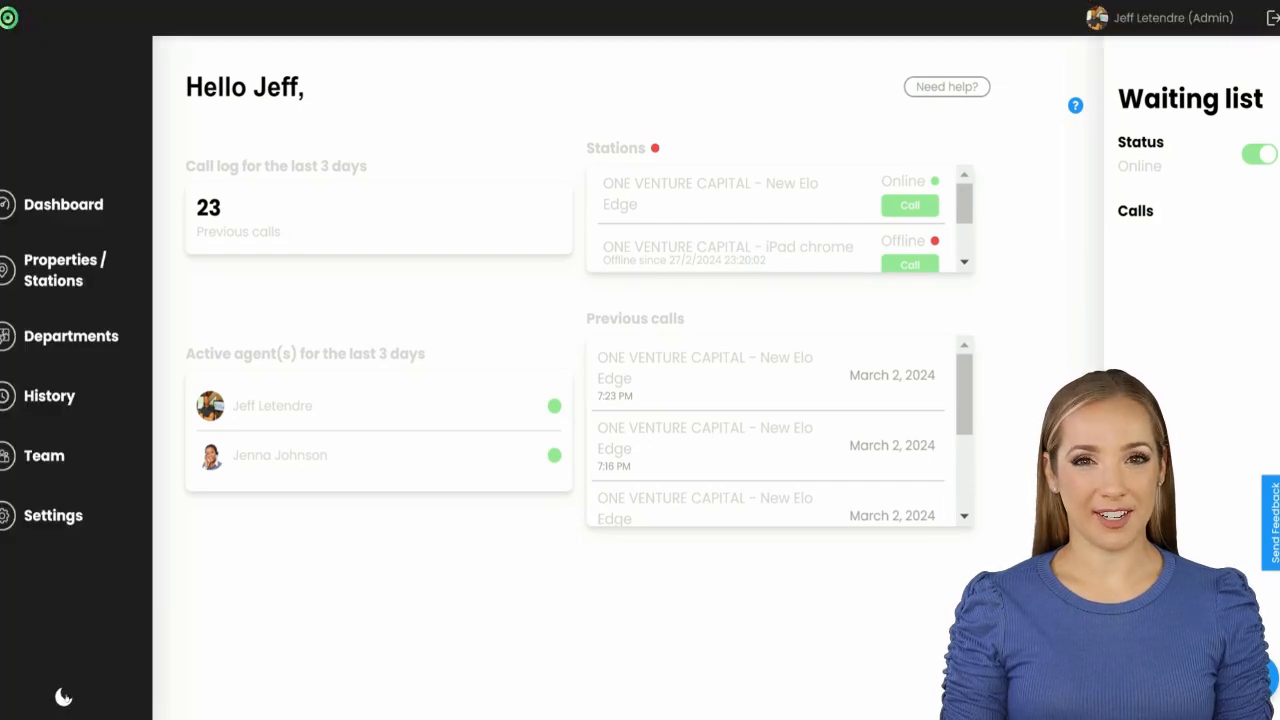